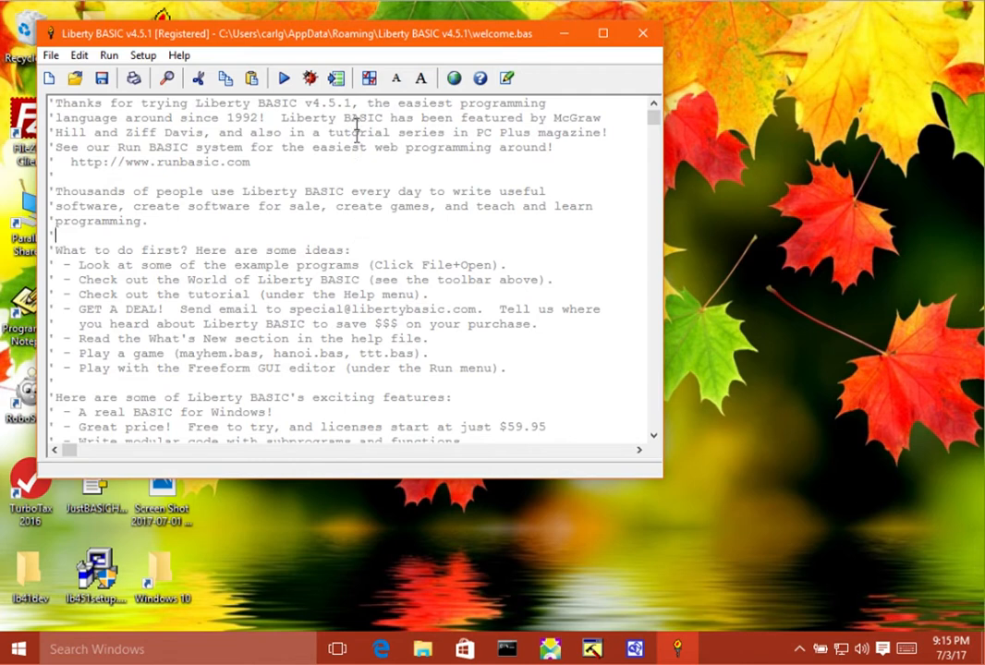
Bring up the Liberty BASIC Preferences dialog over the loaded welcome program
{"action": "left_click", "coordinate": [369, 78]}
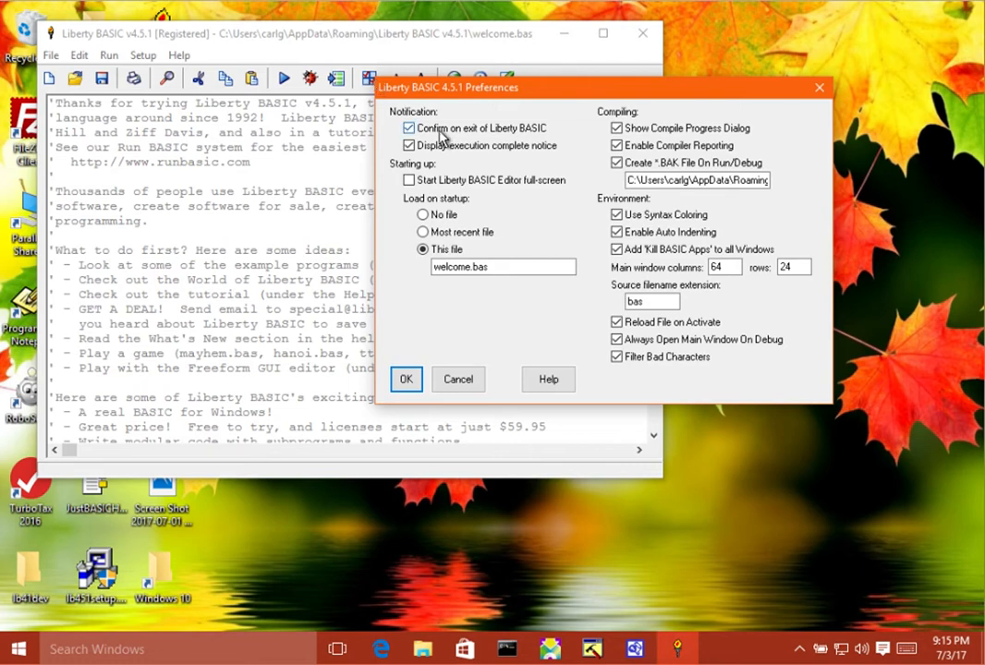
{"action": "mouse_move", "coordinate": [452, 196]}
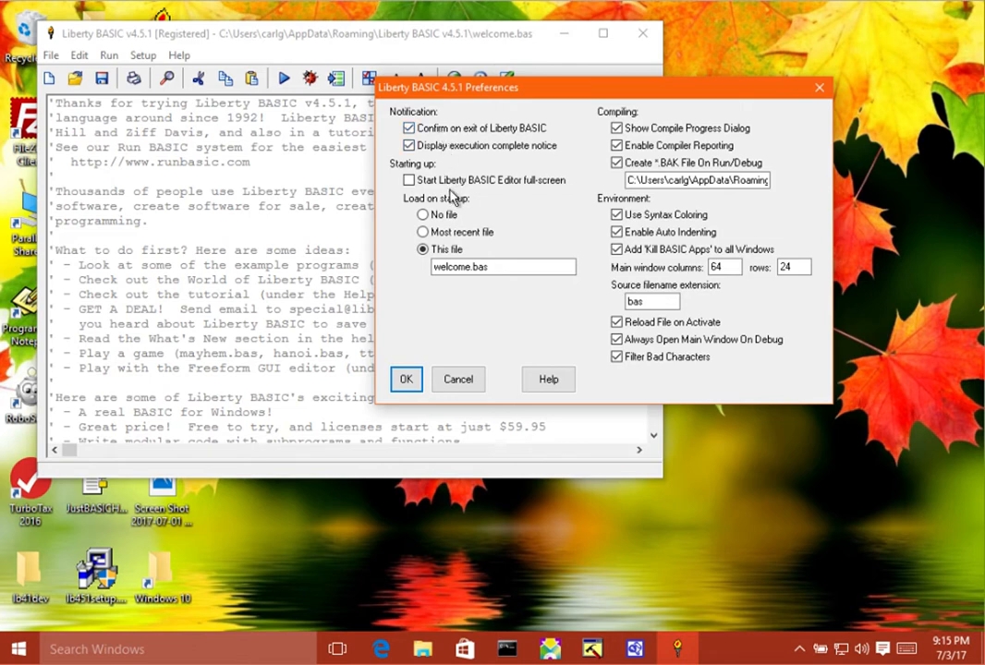
{"action": "left_click", "coordinate": [651, 299]}
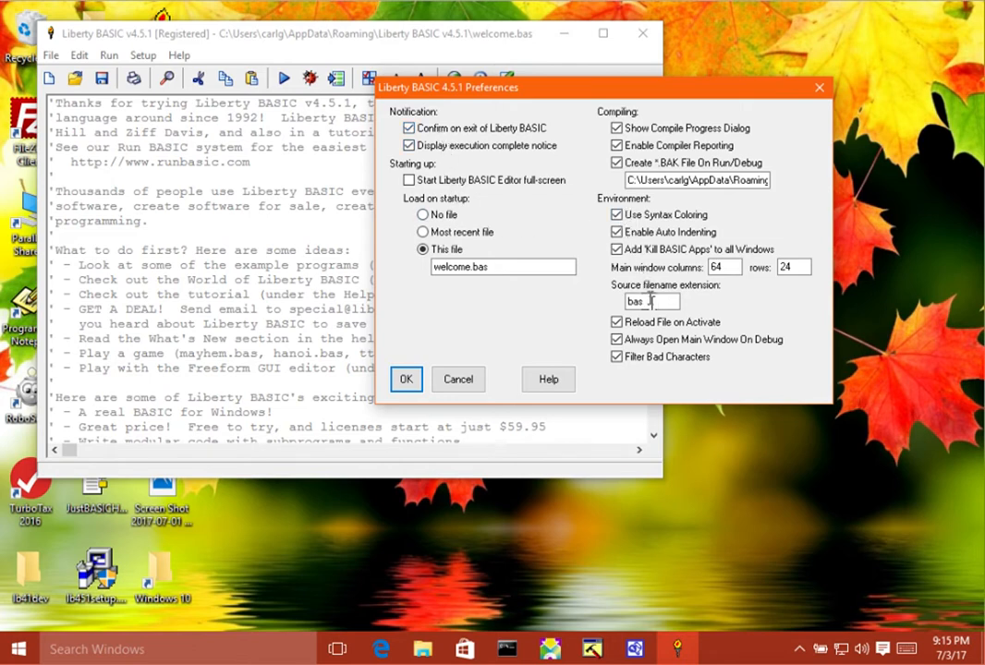
{"action": "mouse_move", "coordinate": [508, 318]}
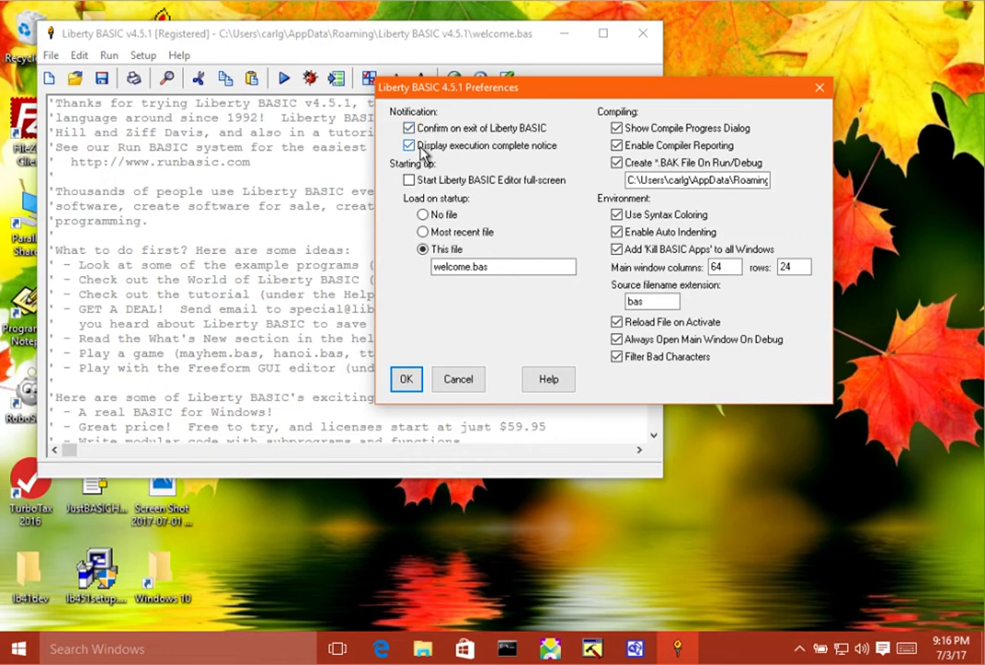
{"action": "mouse_move", "coordinate": [444, 152]}
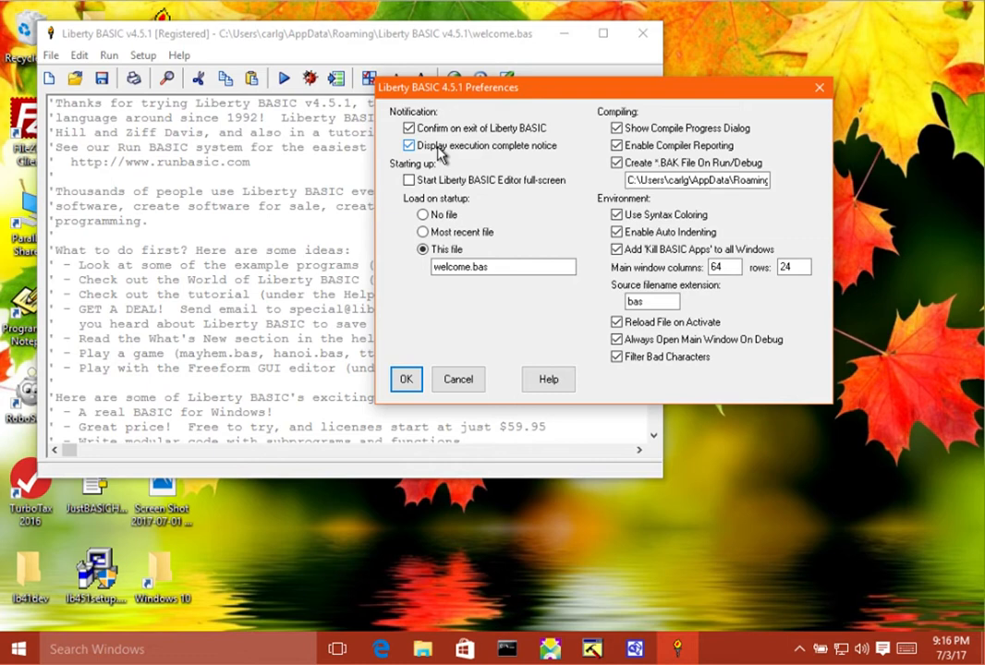
{"action": "mouse_move", "coordinate": [433, 155]}
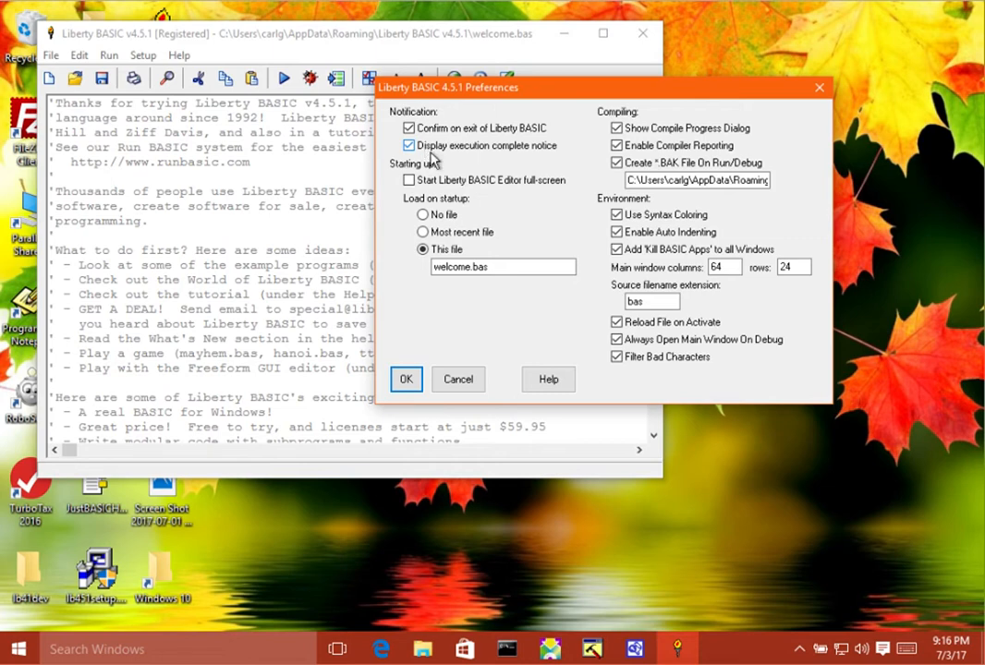
{"action": "mouse_move", "coordinate": [452, 189]}
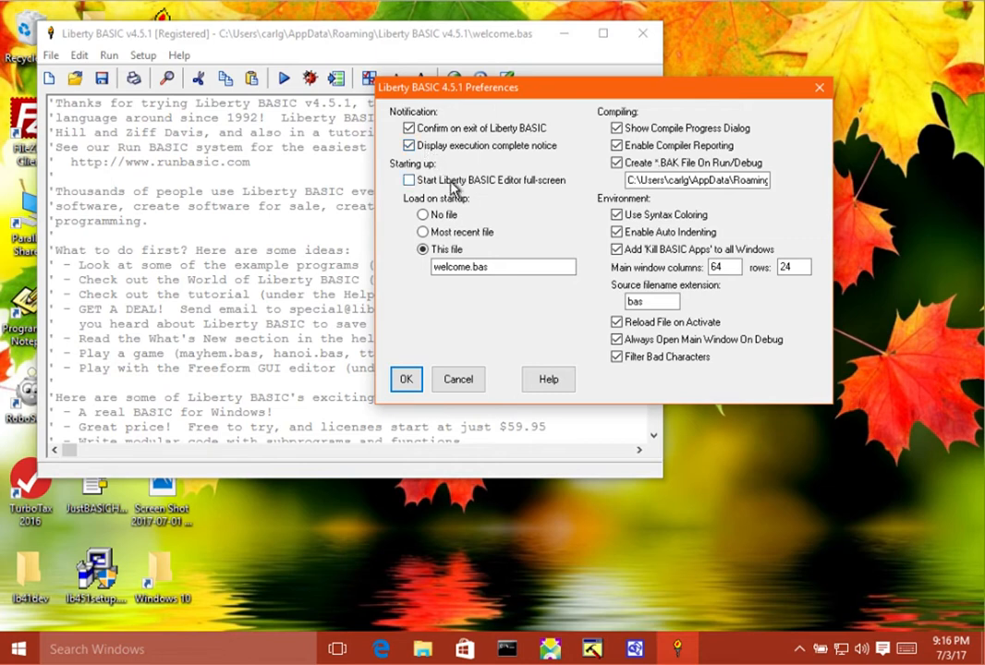
{"action": "mouse_move", "coordinate": [490, 188]}
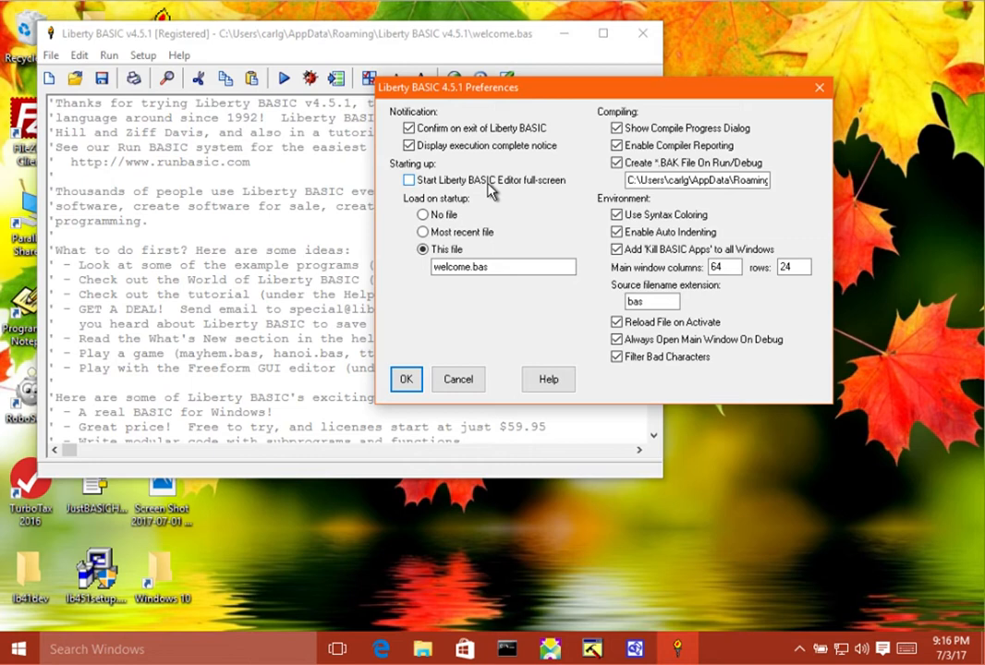
{"action": "mouse_move", "coordinate": [425, 205]}
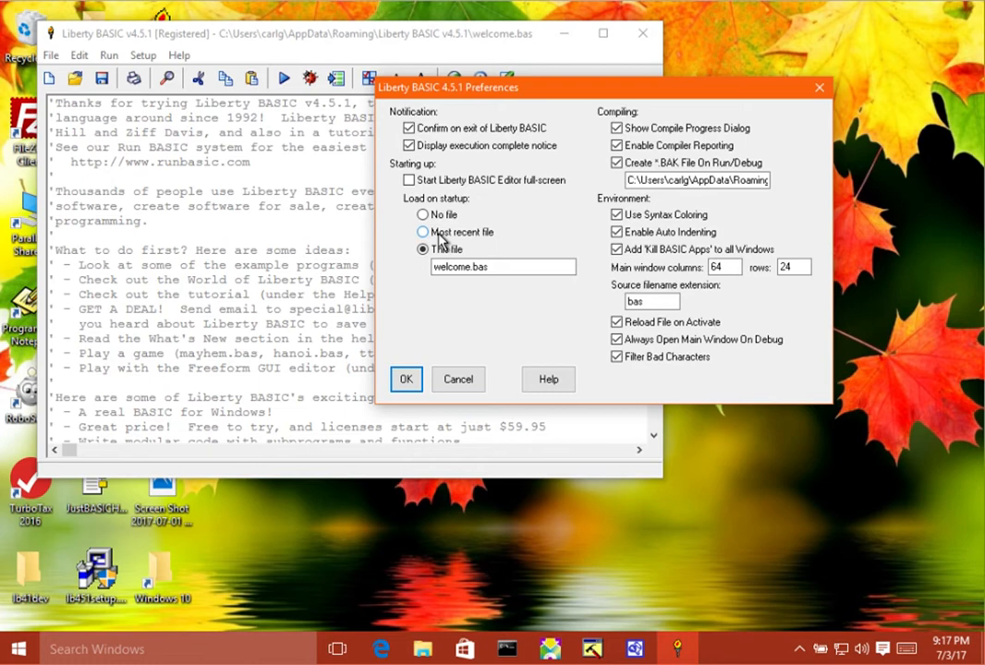
{"action": "left_click", "coordinate": [423, 250]}
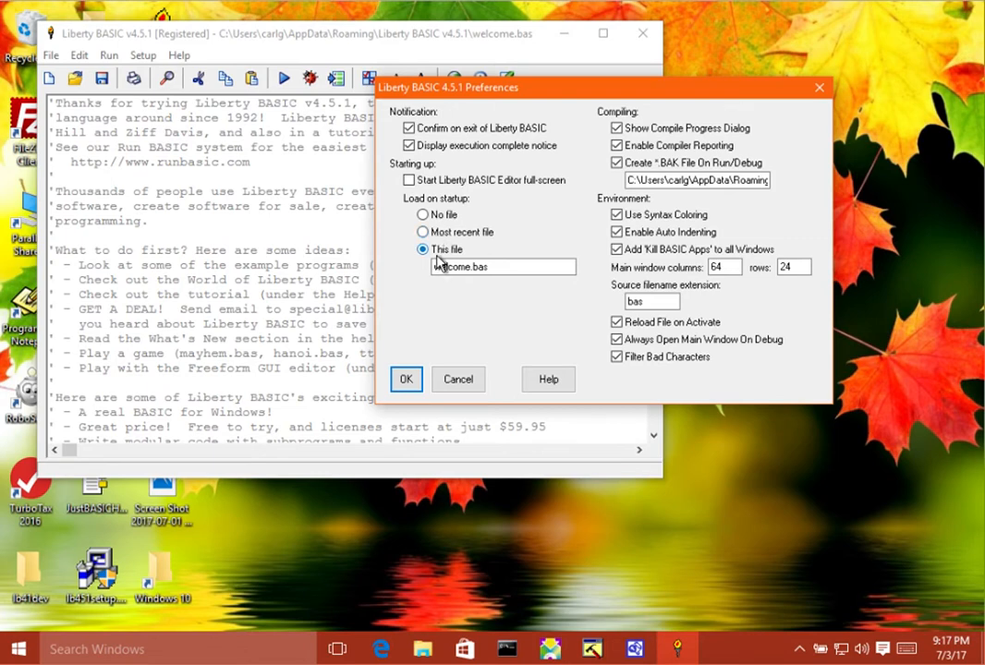
{"action": "left_click", "coordinate": [503, 266]}
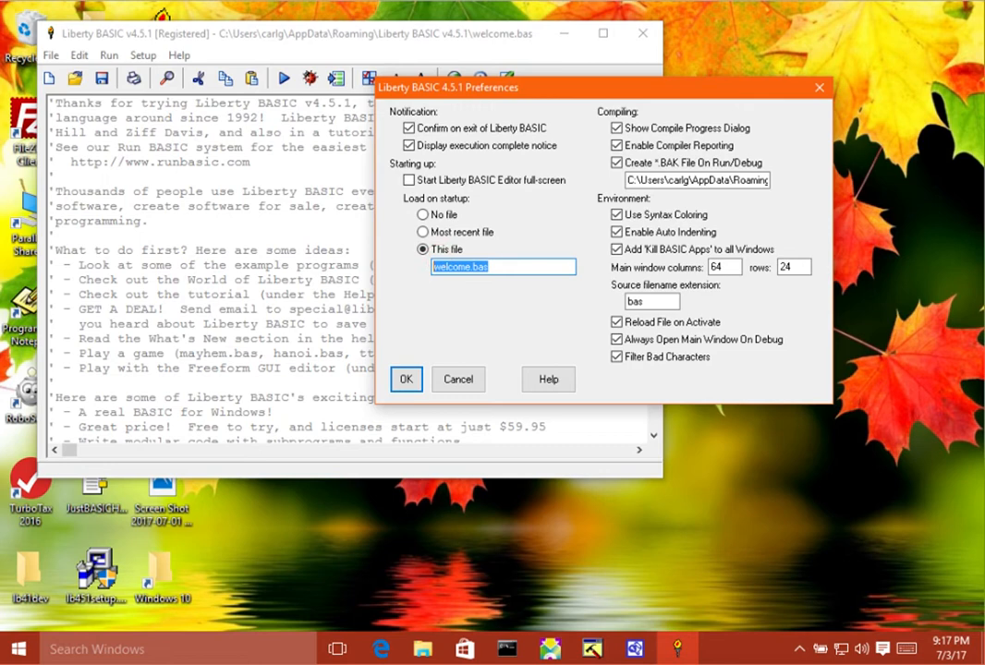
{"action": "mouse_move", "coordinate": [222, 220]}
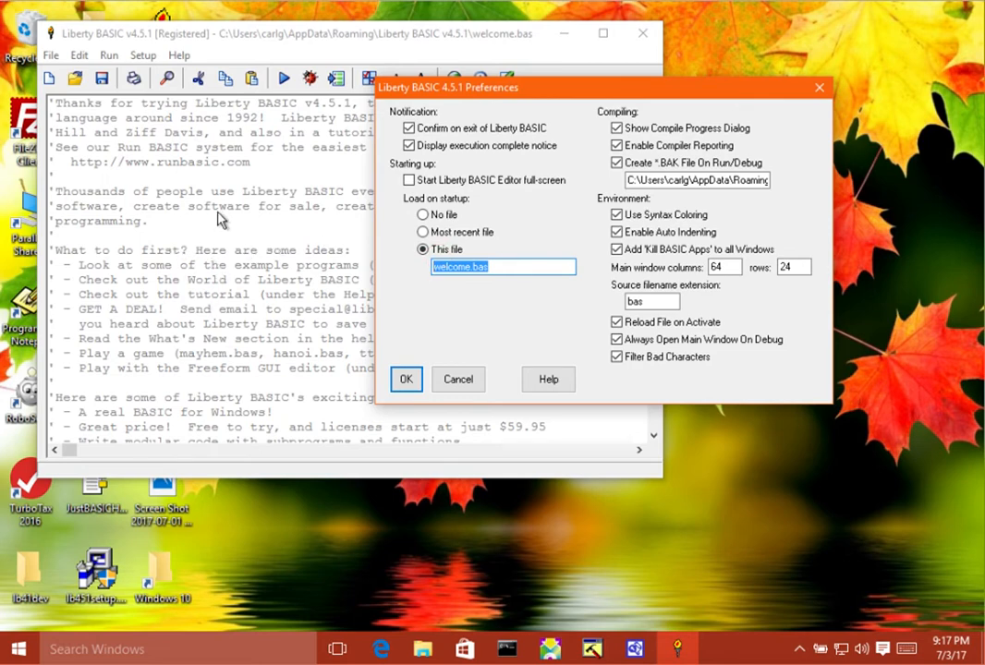
{"action": "mouse_move", "coordinate": [196, 255]}
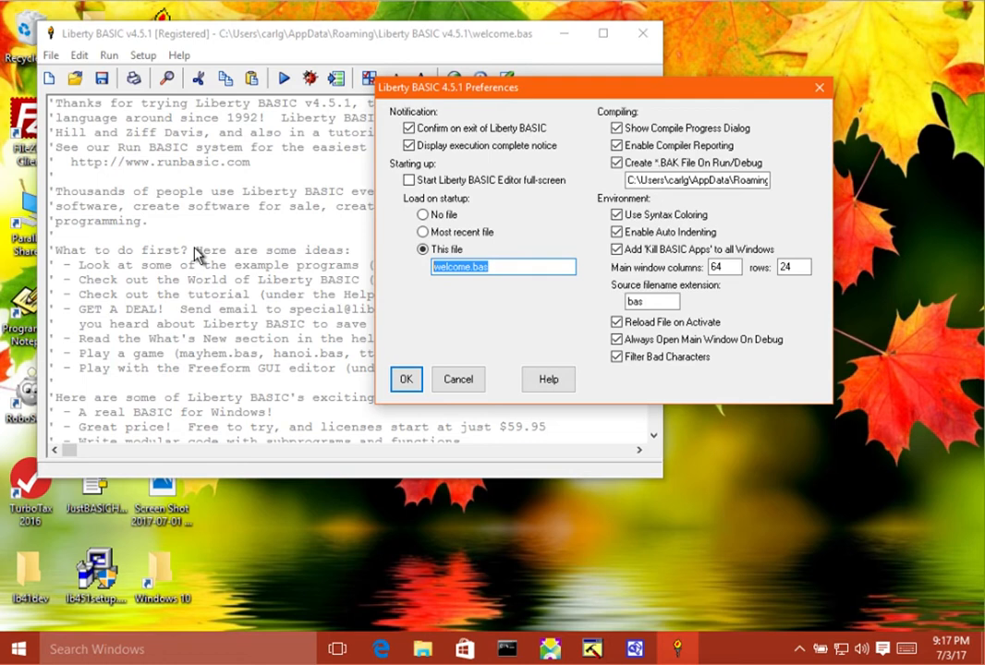
{"action": "mouse_move", "coordinate": [295, 298]}
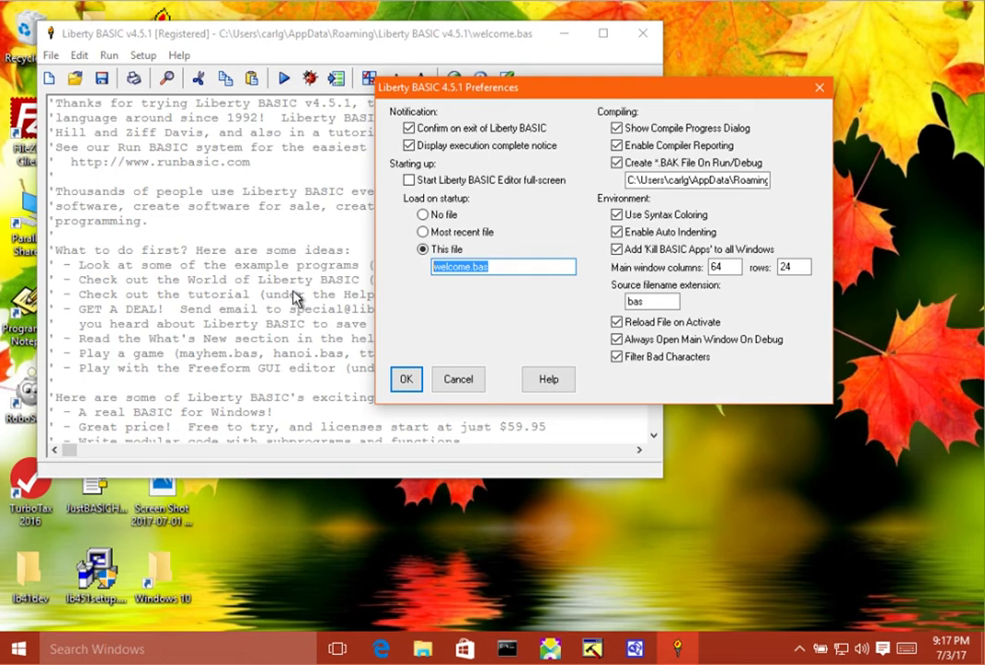
{"action": "mouse_move", "coordinate": [440, 310]}
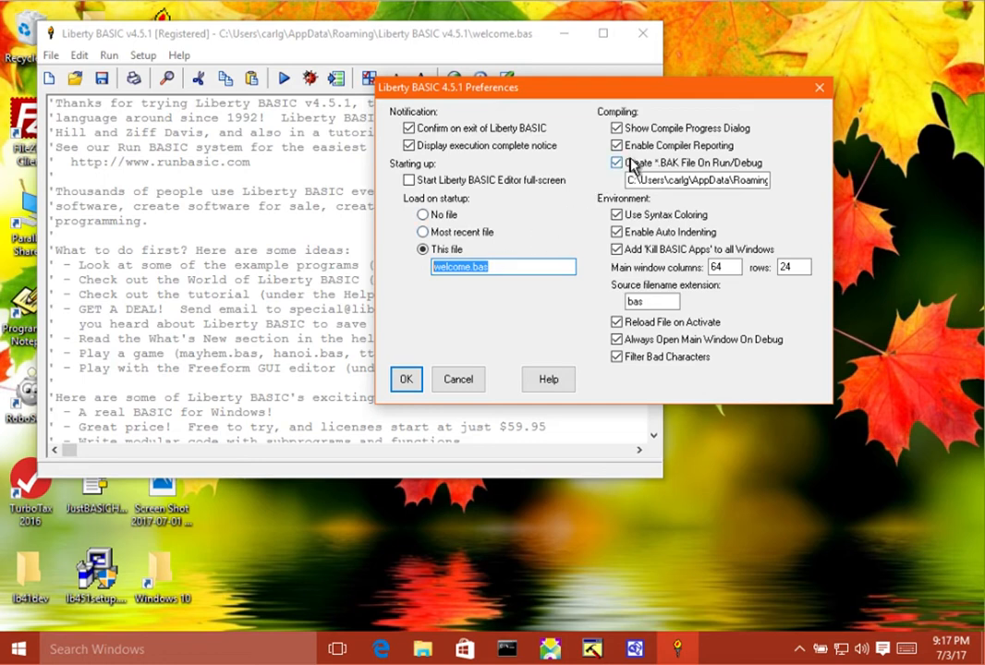
{"action": "mouse_move", "coordinate": [654, 134]}
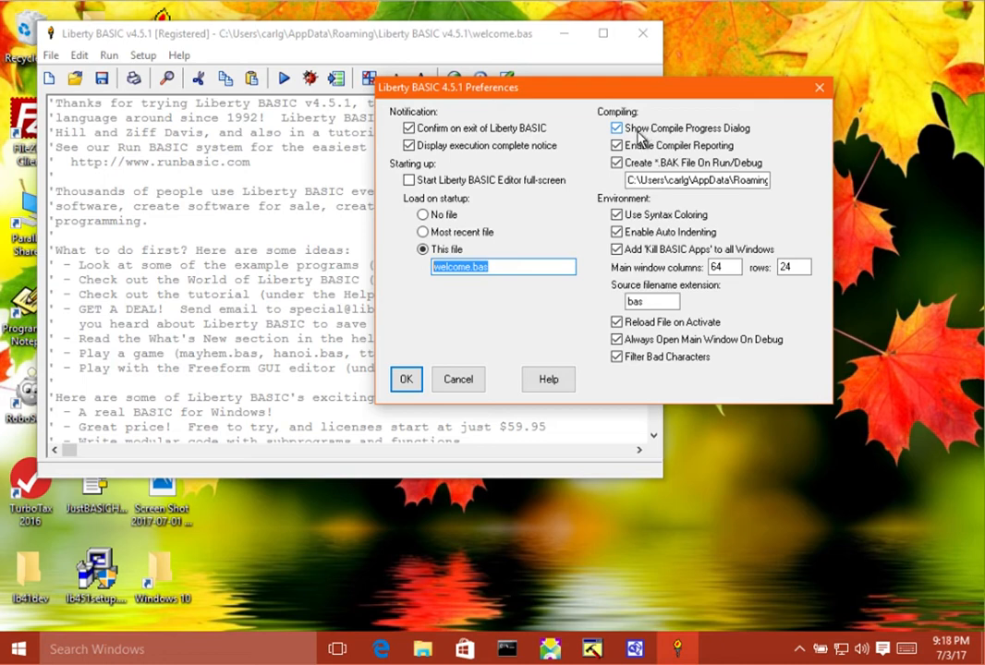
{"action": "mouse_move", "coordinate": [643, 139]}
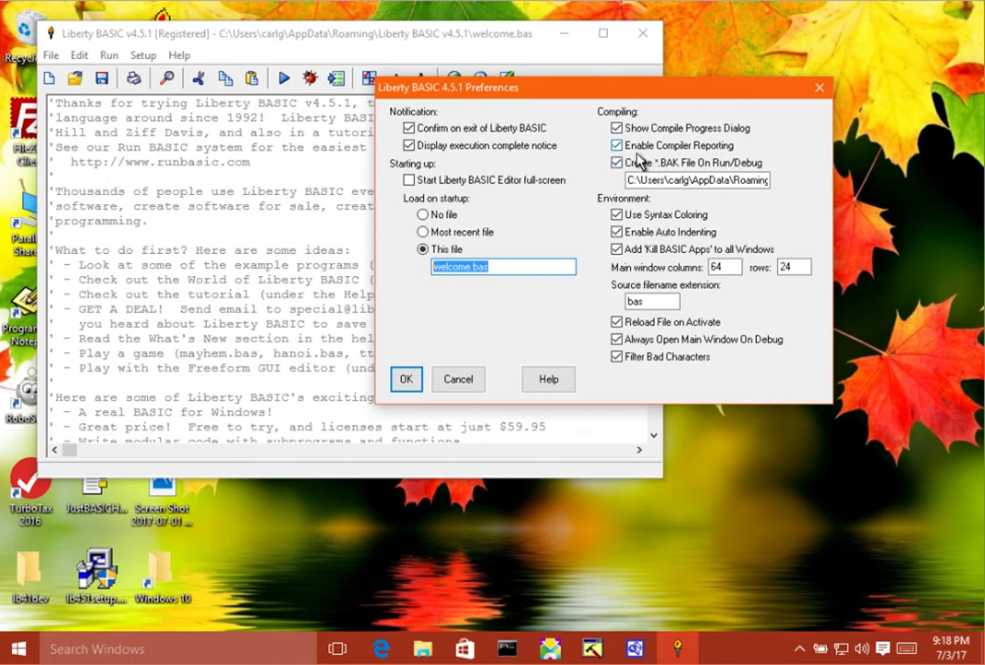
{"action": "mouse_move", "coordinate": [680, 151]}
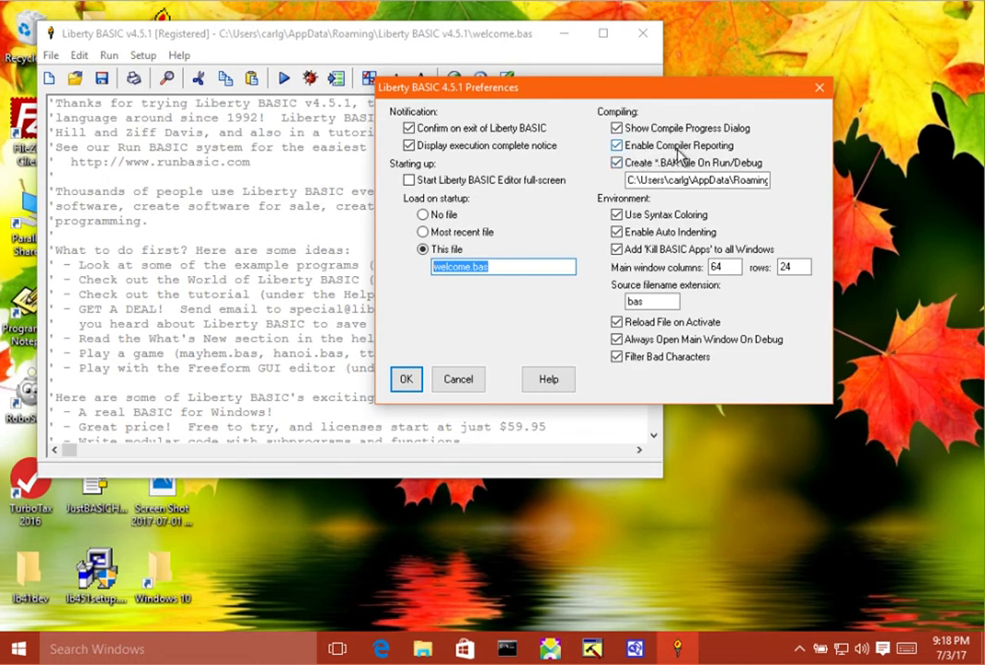
{"action": "mouse_move", "coordinate": [687, 158]}
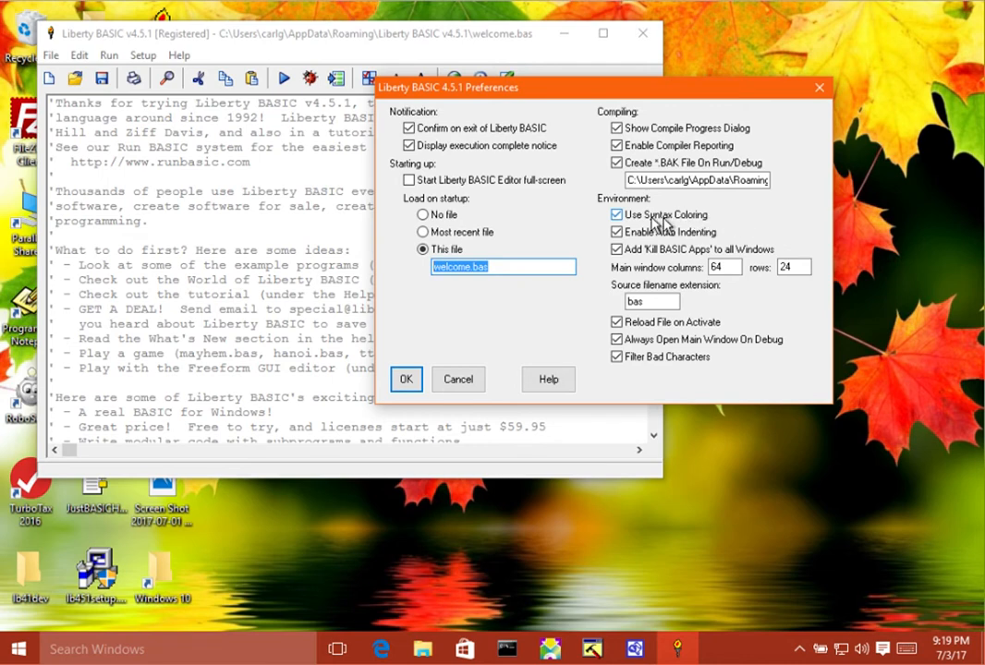
{"action": "mouse_move", "coordinate": [694, 225]}
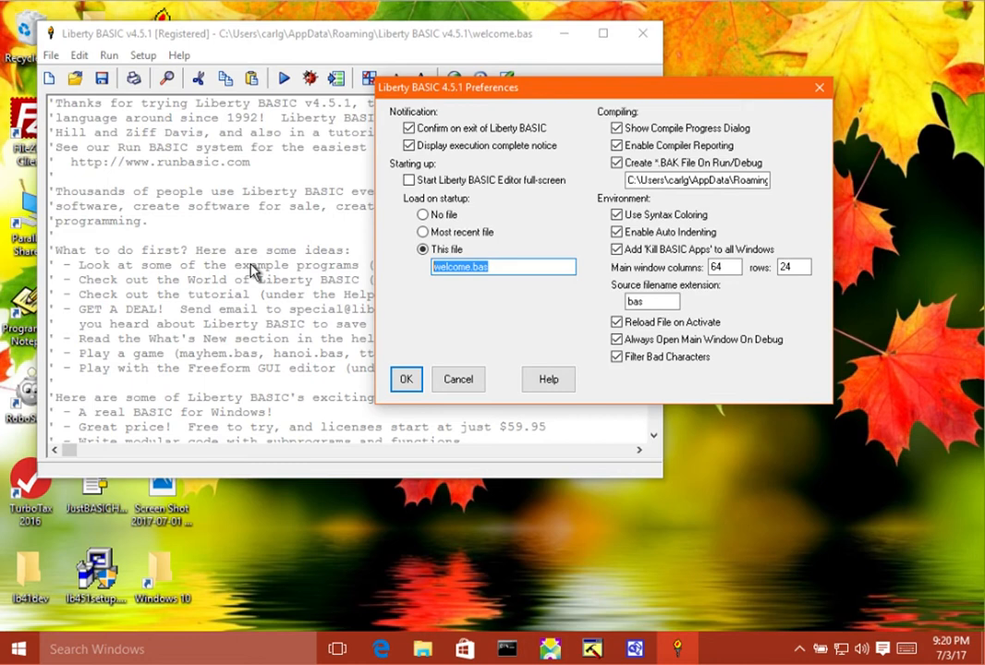
{"action": "mouse_move", "coordinate": [573, 240]}
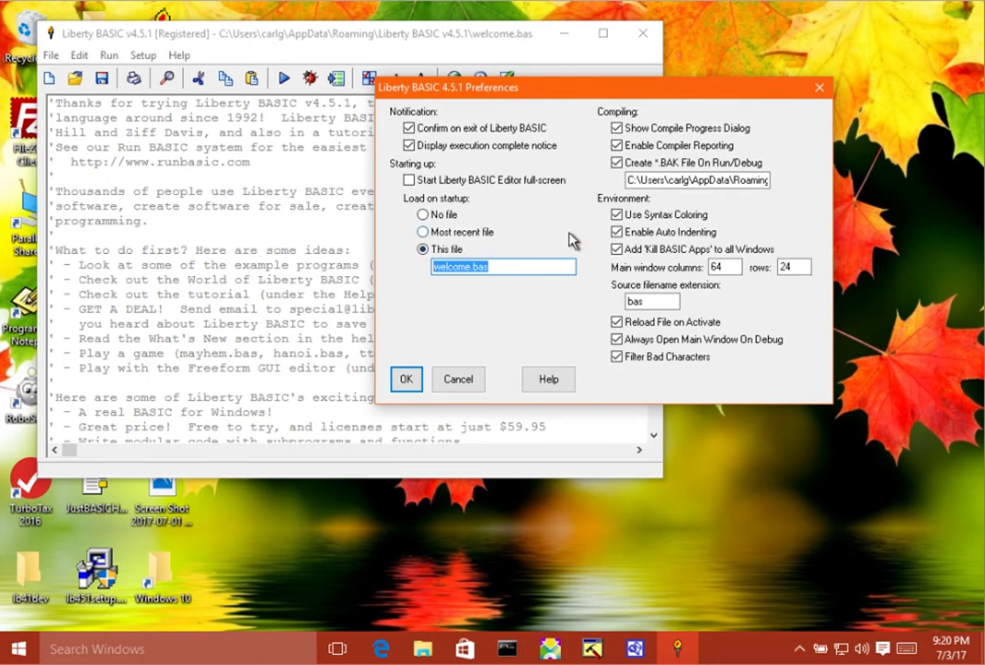
{"action": "mouse_move", "coordinate": [268, 296]}
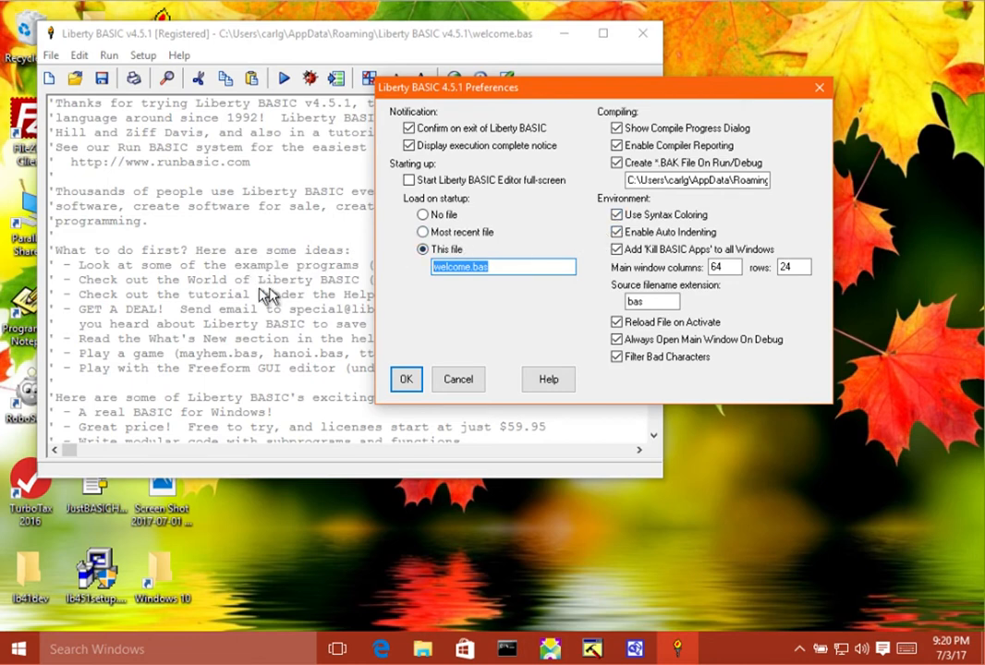
{"action": "mouse_move", "coordinate": [289, 289]}
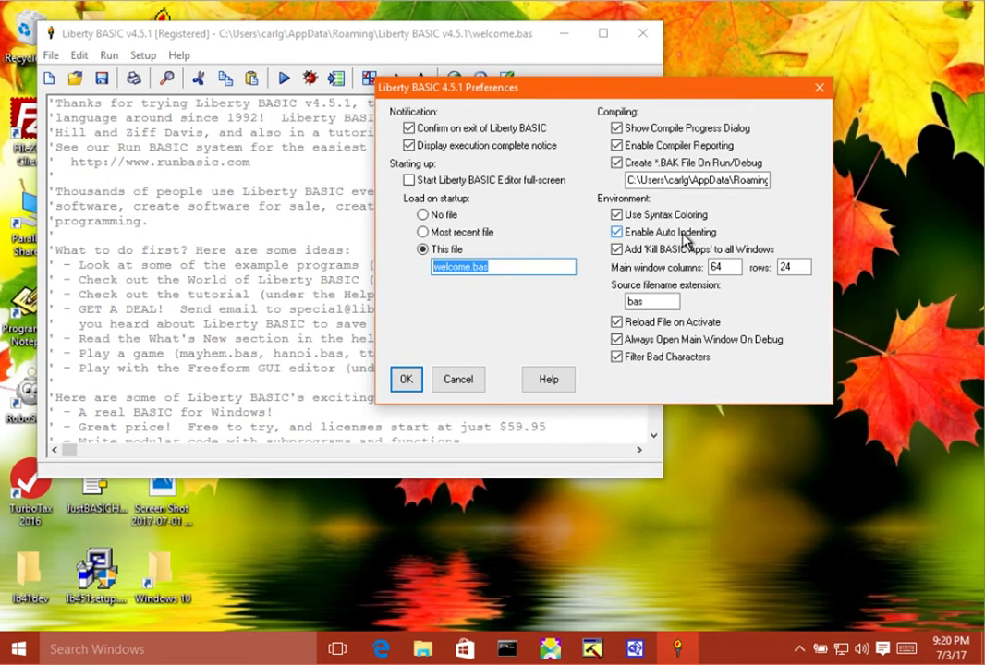
{"action": "left_click", "coordinate": [617, 249]}
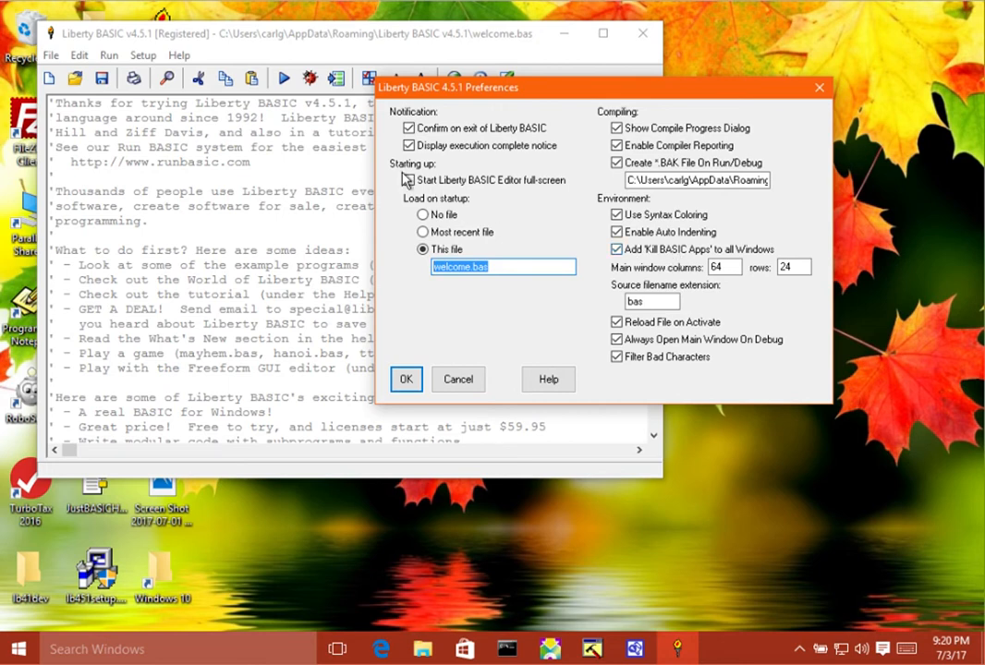
{"action": "left_click", "coordinate": [409, 181]}
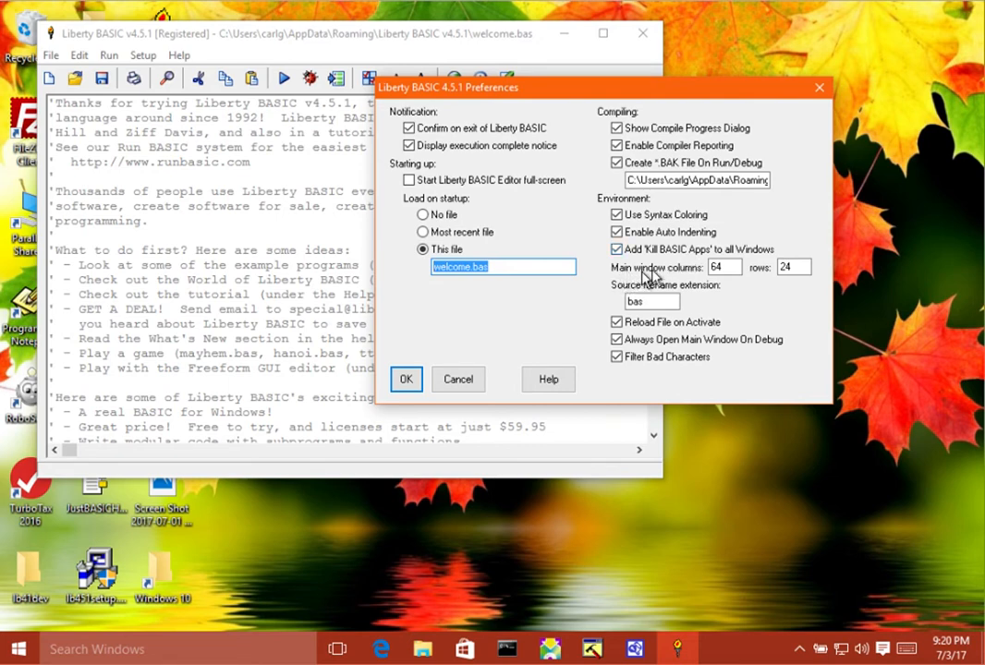
{"action": "left_click", "coordinate": [791, 266]}
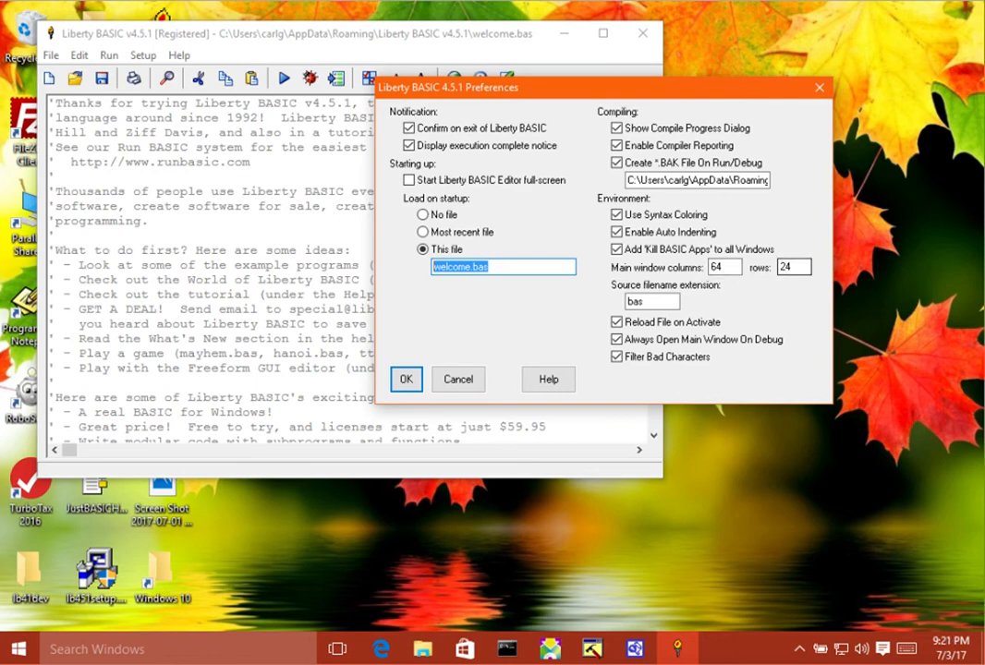
{"action": "mouse_move", "coordinate": [672, 269]}
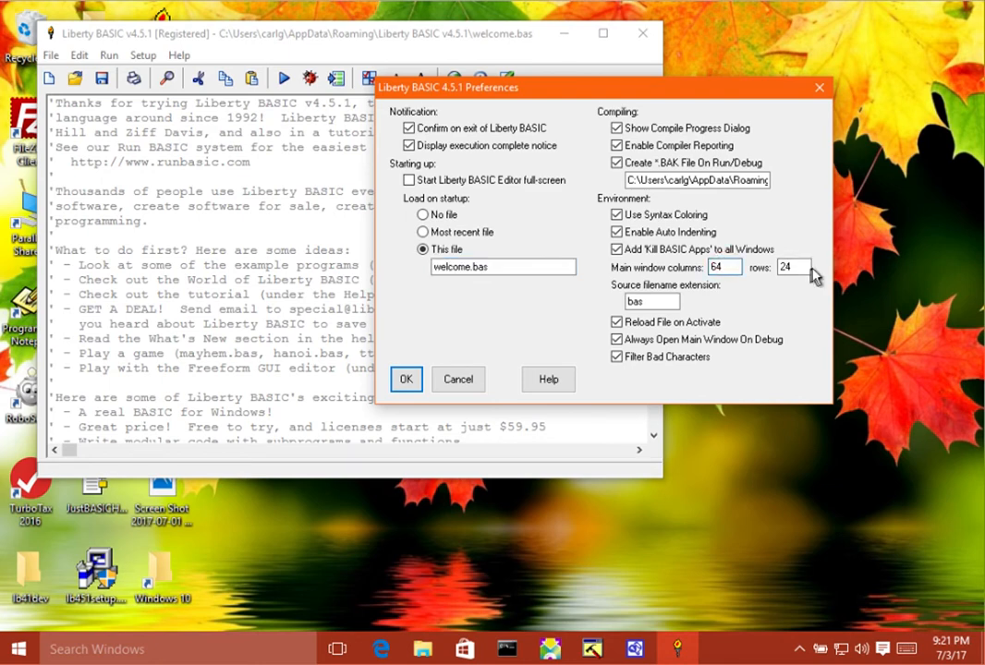
{"action": "left_click", "coordinate": [795, 266]}
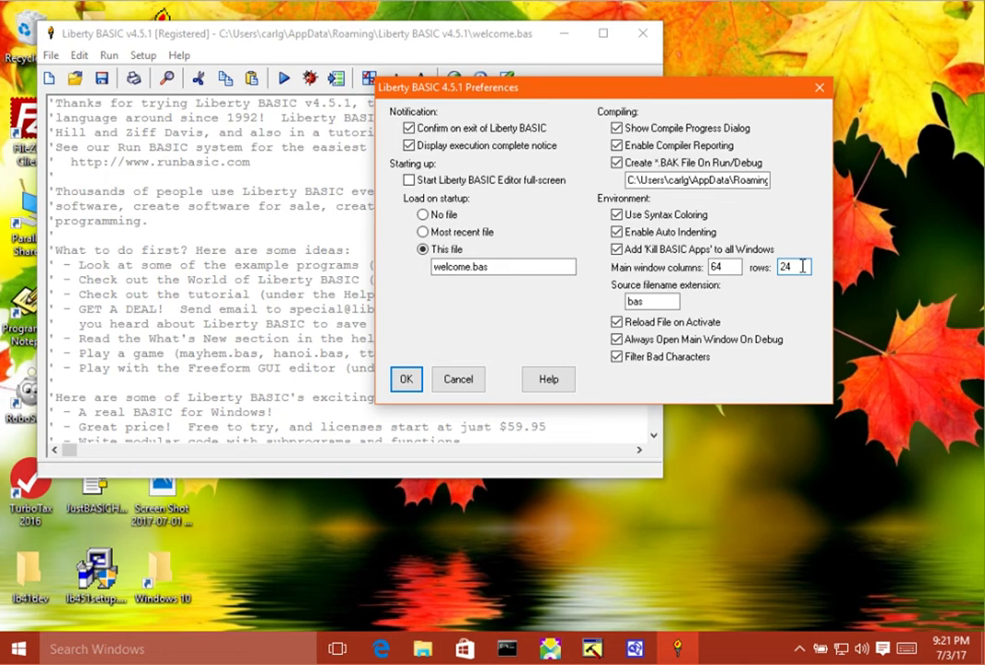
{"action": "mouse_move", "coordinate": [761, 297]}
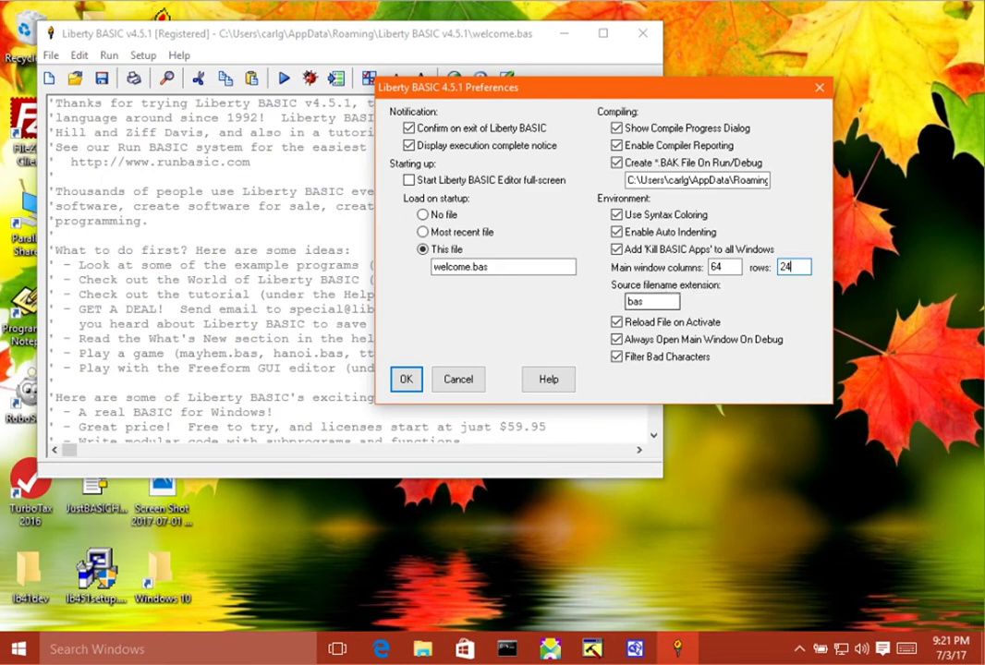
{"action": "left_click", "coordinate": [651, 301]}
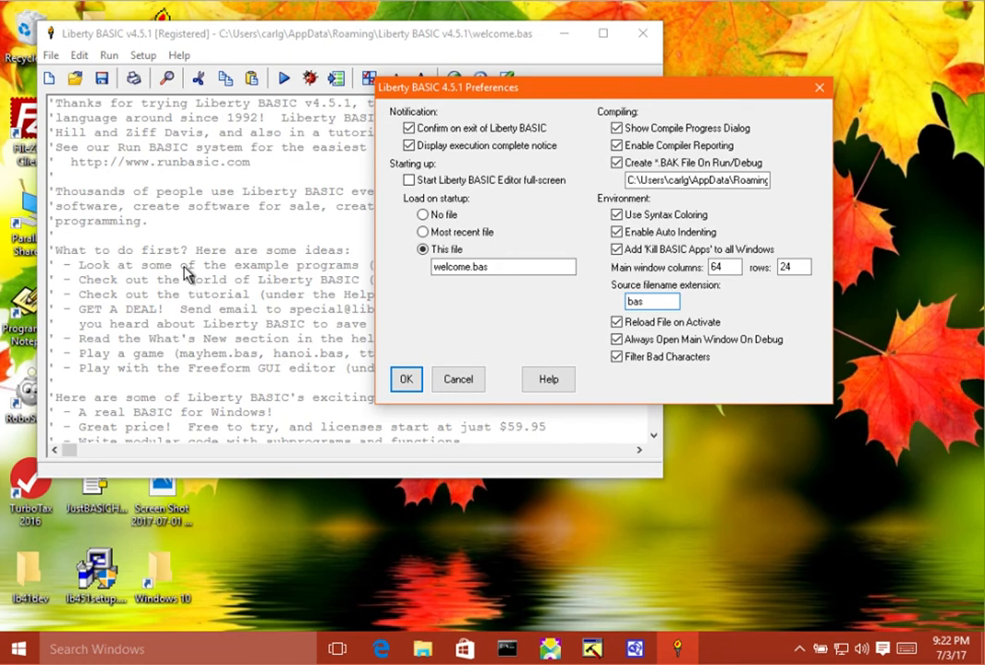
{"action": "left_click", "coordinate": [651, 301]}
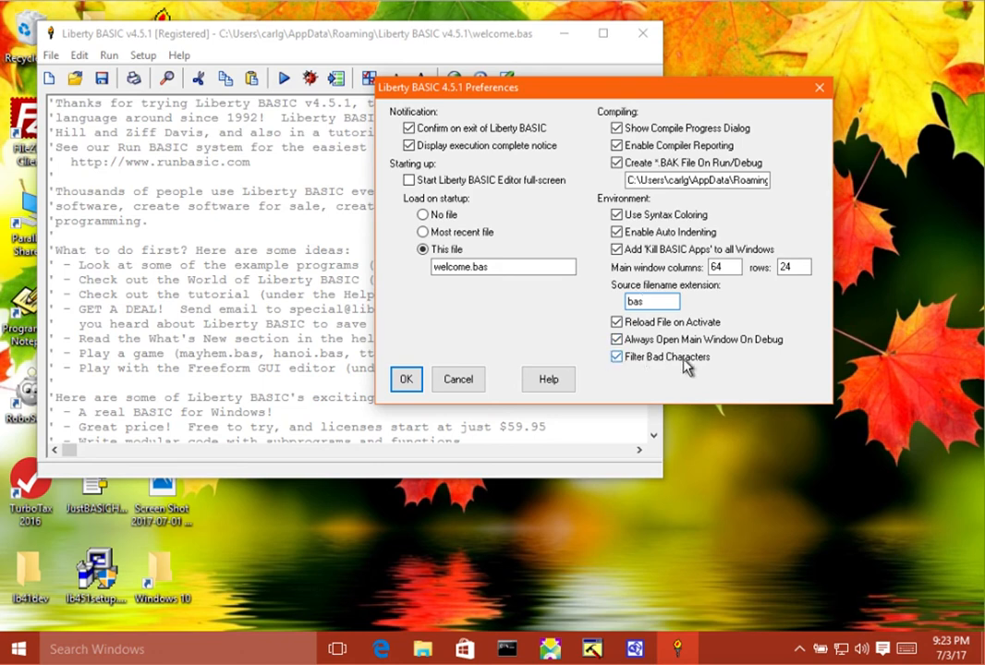
{"action": "left_click", "coordinate": [650, 301]}
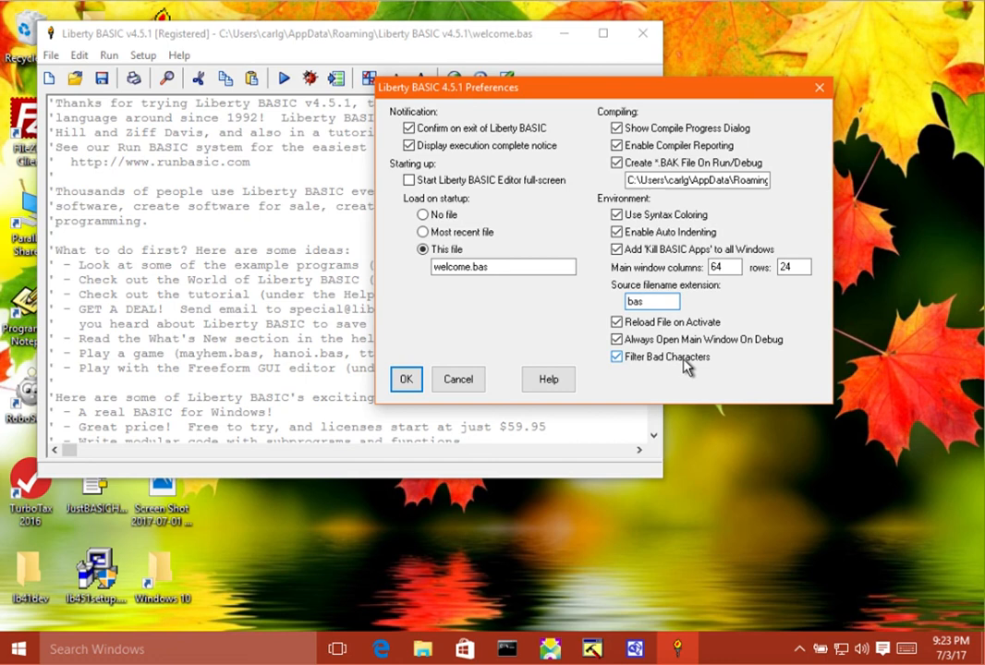
{"action": "left_click", "coordinate": [651, 301]}
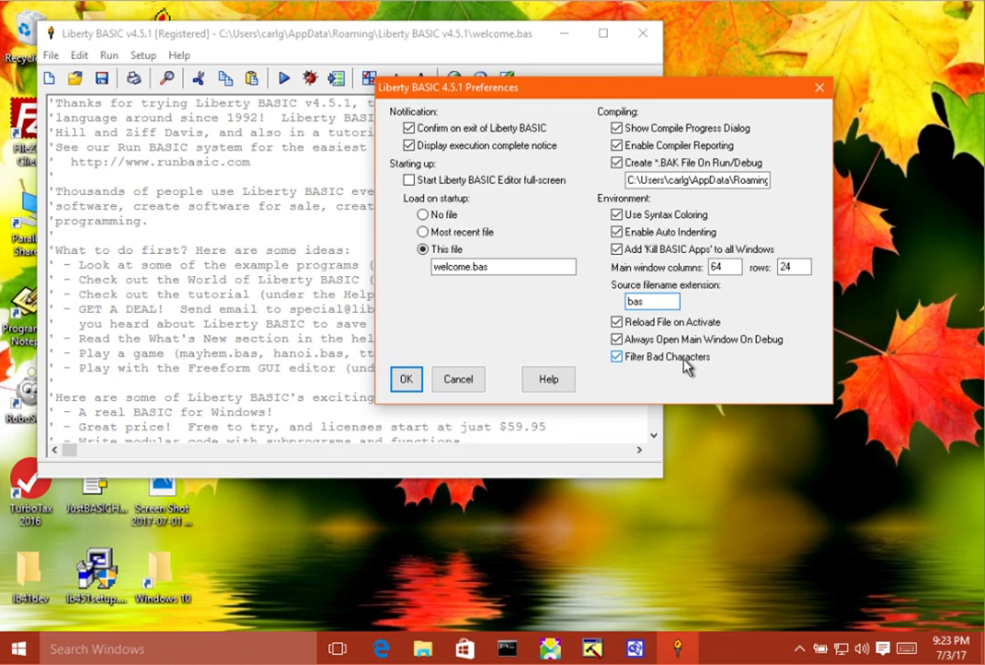
{"action": "left_click", "coordinate": [650, 301]}
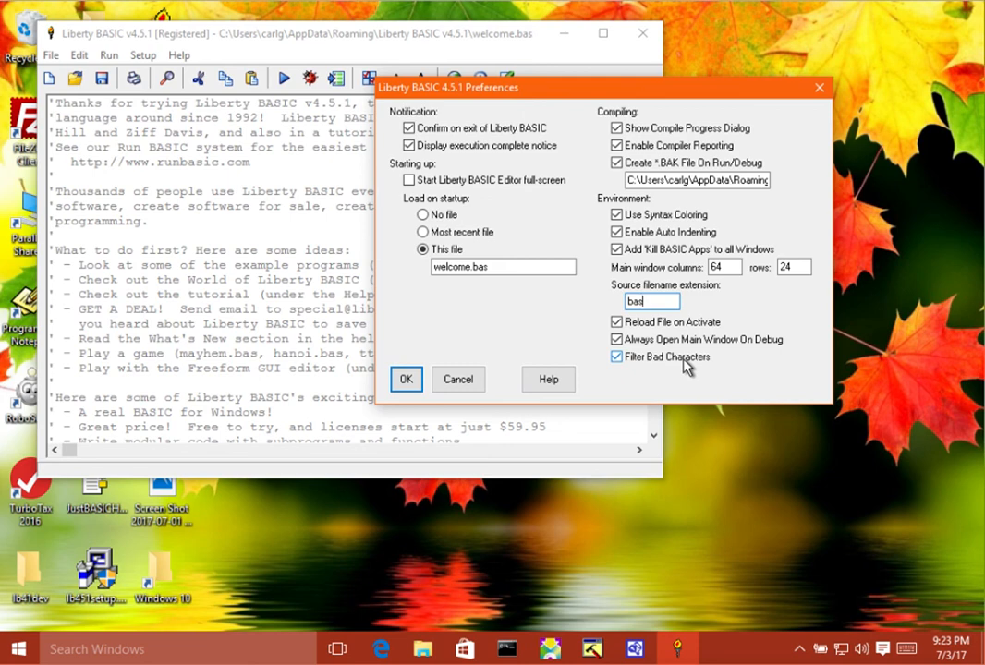